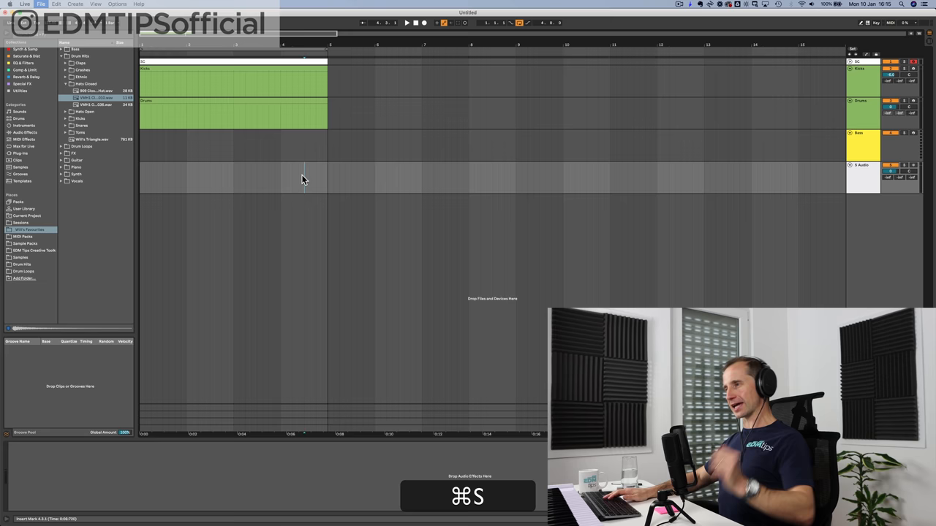
- Save the project as 'Acrazy Apancing' in the Sessions folder
key(cmd+s)
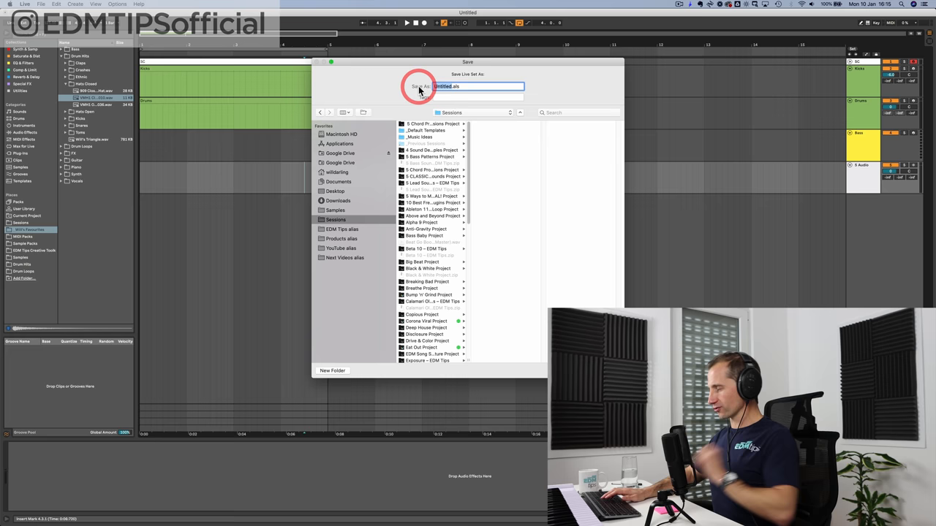
text(Acrazy Apancing)
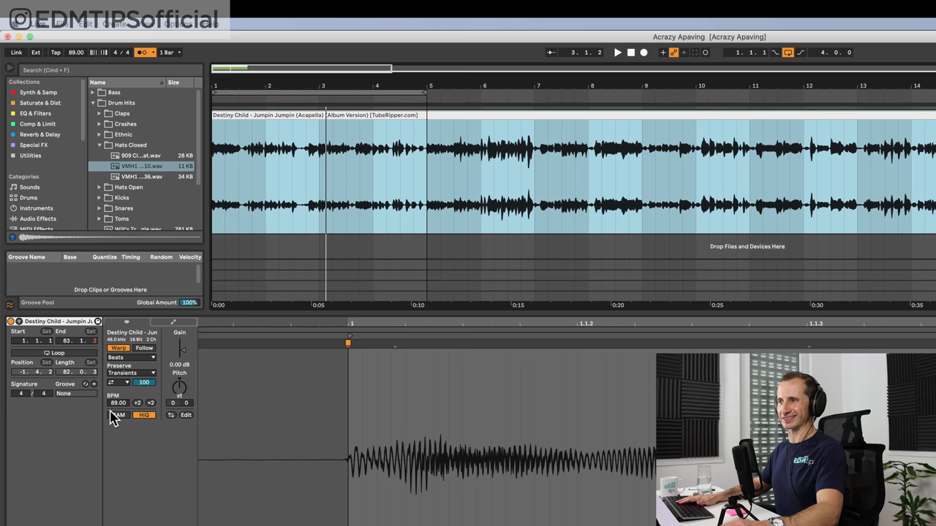
- Add the Jumpin Jumpin acapella and warp it in Beats mode with the clip's BPM set
click(130, 366)
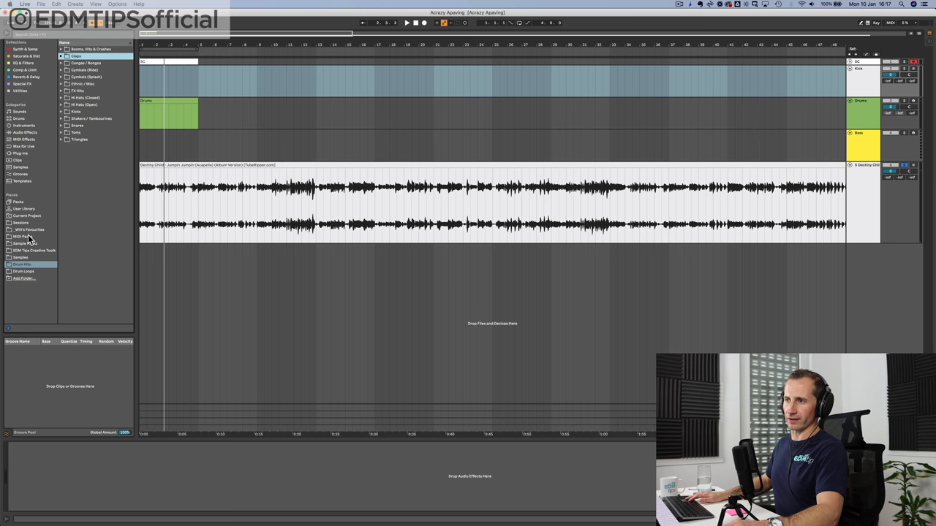
- Place a kick sample from Drum Hits > Kicks on the Kick track, looped over four bars
click(29, 229)
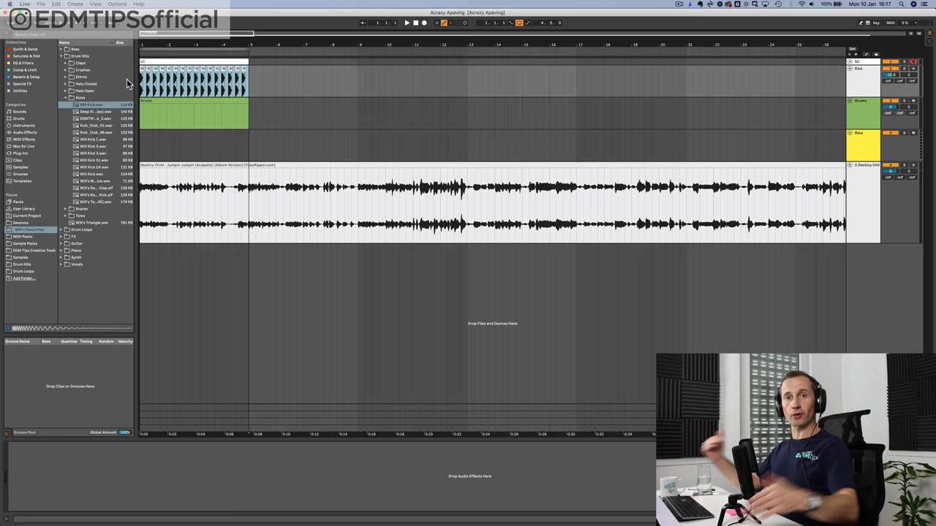
- Load ETCT1_Claps_9 onto a Drum Rack pad and draw a four-bar clap pattern
right_click(856, 70)
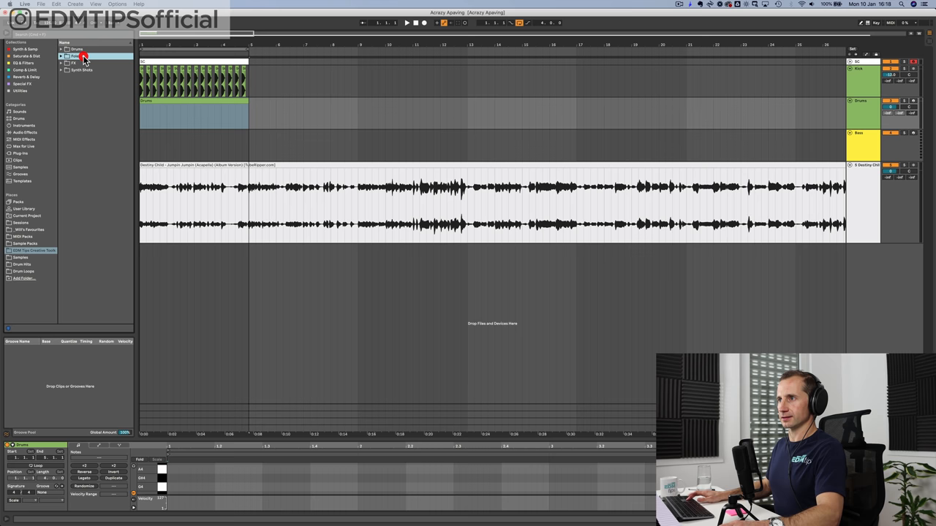
click(69, 54)
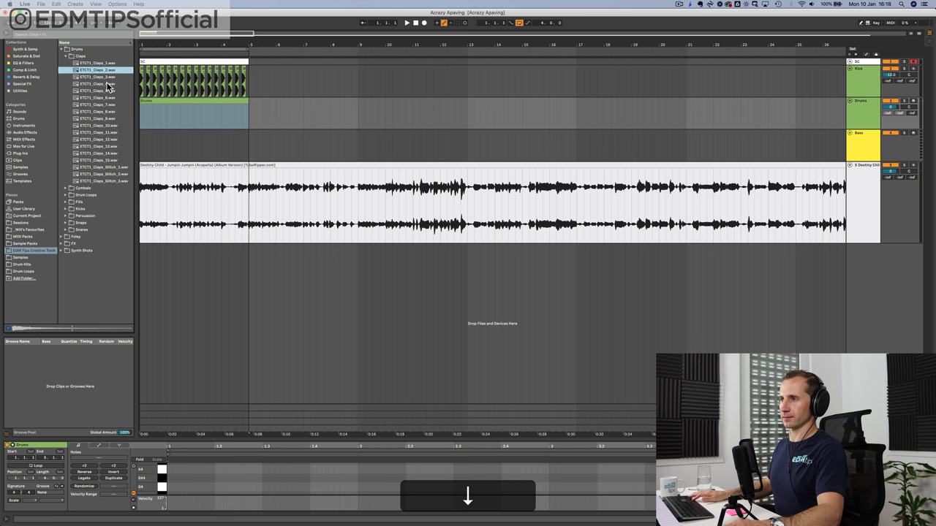
click(97, 99)
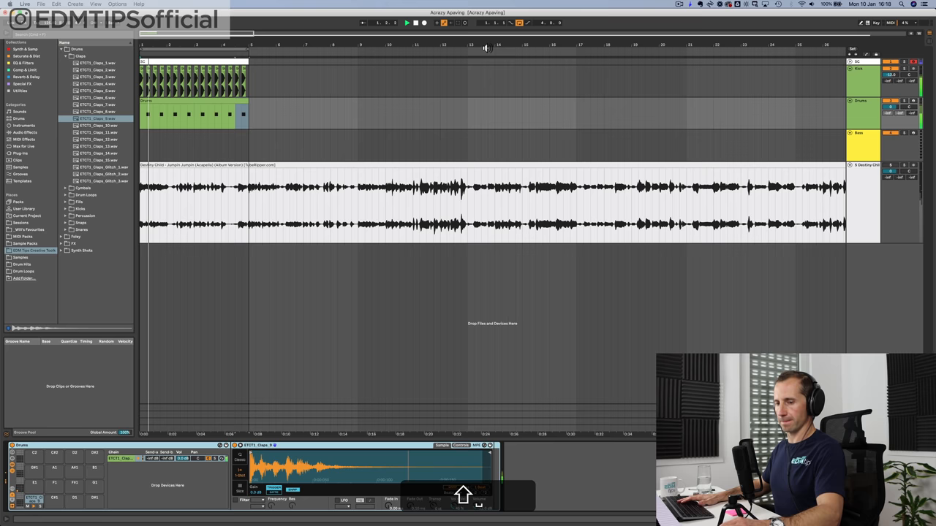
- Layer ETCT1_Claps_Glitch_3 on another pad, densify the notes and adjust Drums volume
click(91, 127)
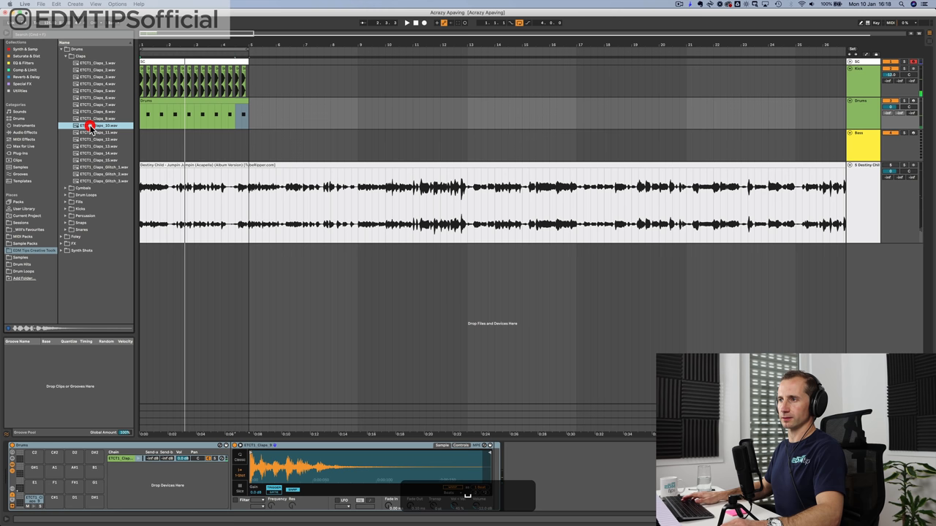
click(99, 139)
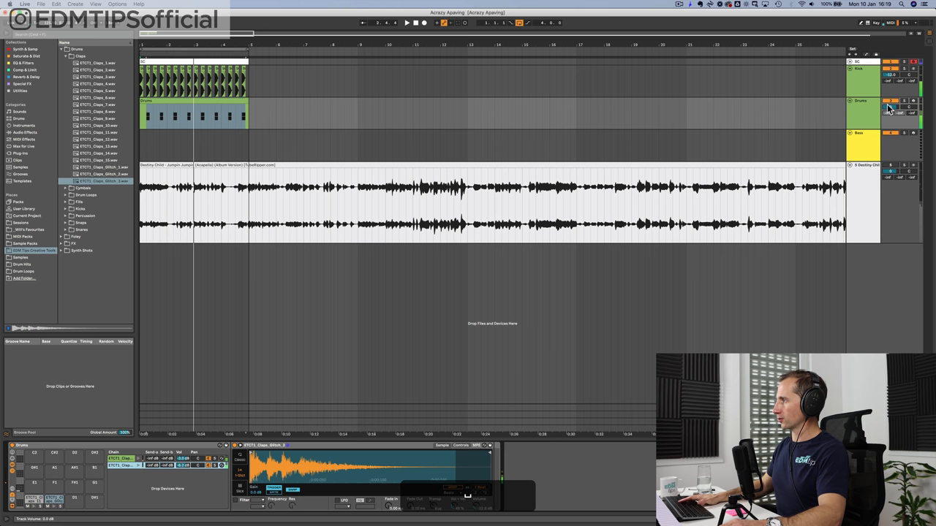
click(78, 92)
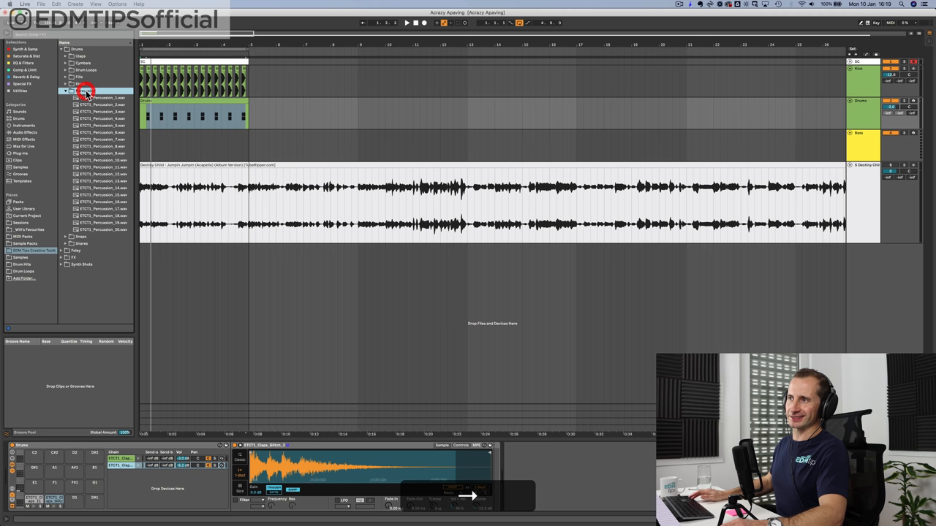
- Add Closed_Hat_5 from Drums > Hi-Hats to an empty pad and draw hat notes
click(70, 94)
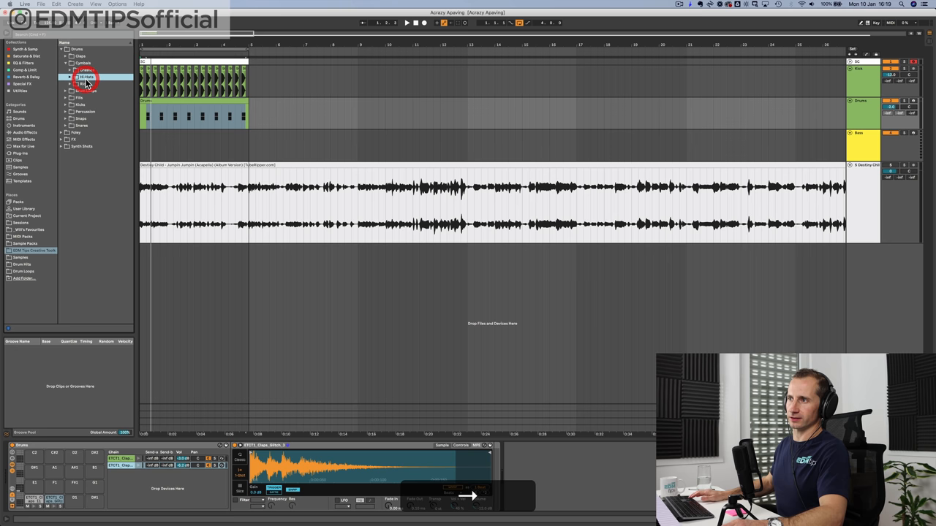
click(71, 76)
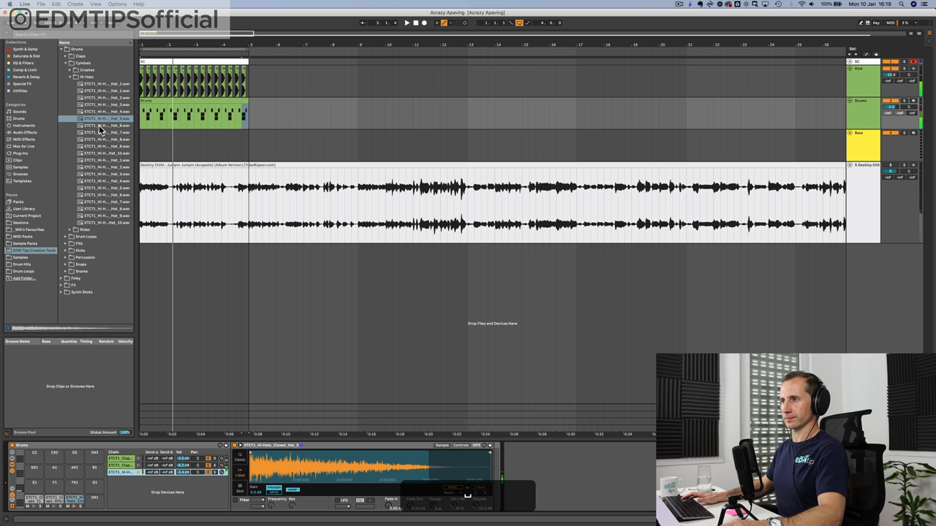
- Add Open_Hat_2 as a fourth Drum Rack pad and draw open-hat notes
click(102, 167)
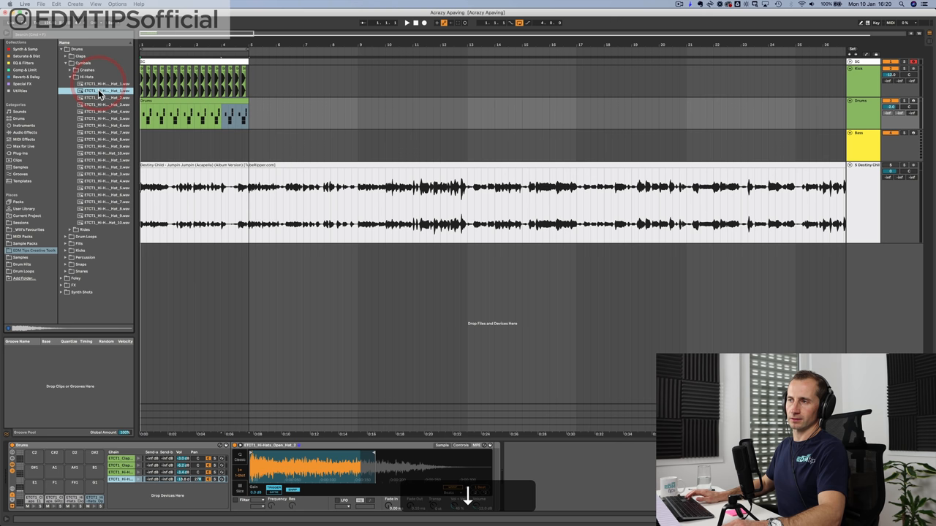
- Add Closed_Hat_3 to an empty Drum Rack pad and draw 16th-note hats
key(cmd+2)
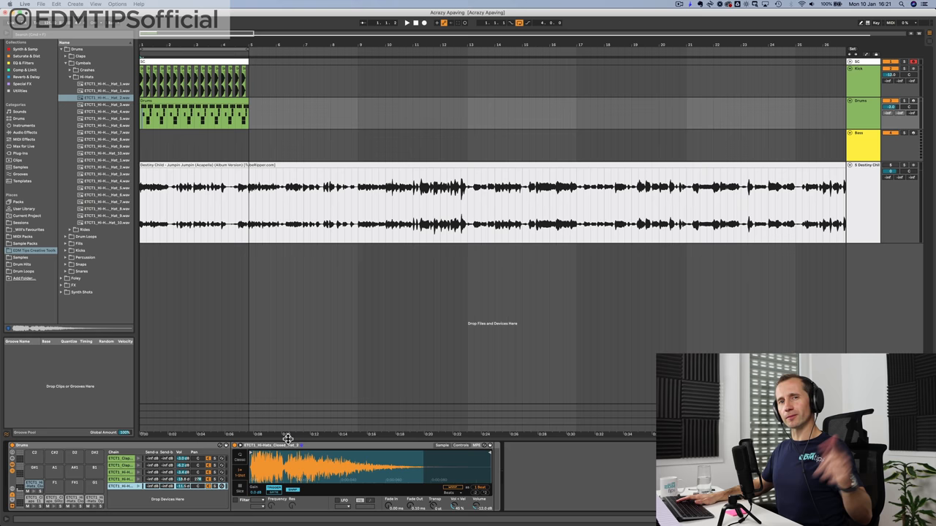
- Put a Compressor on the Closed_Hat_3 chain, sidechained from the kick
click(66, 76)
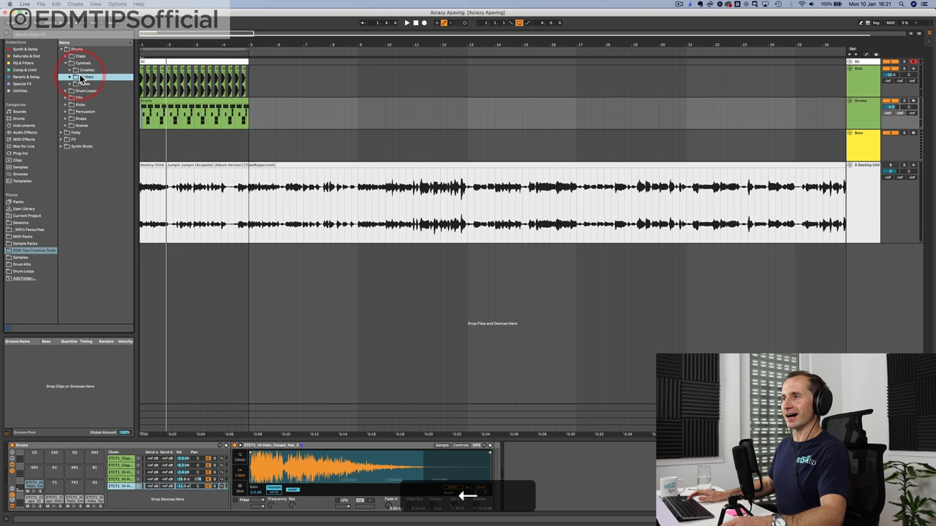
click(22, 77)
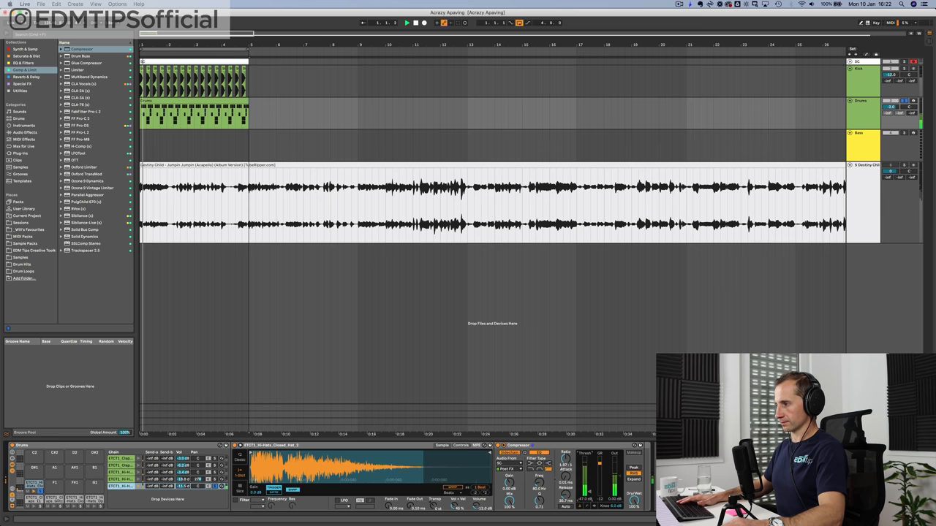
click(496, 446)
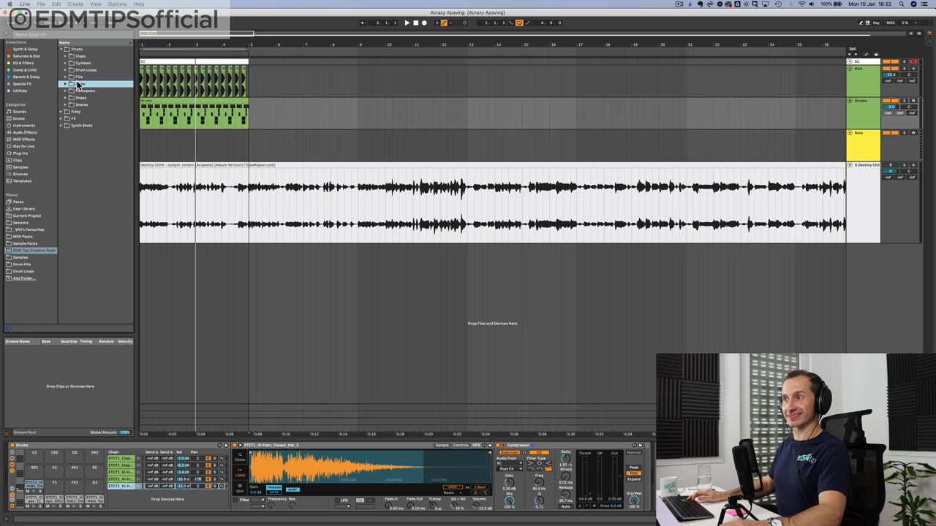
- Add Percussion_6 from Drums > Percussion to an empty Drum Rack pad
click(57, 90)
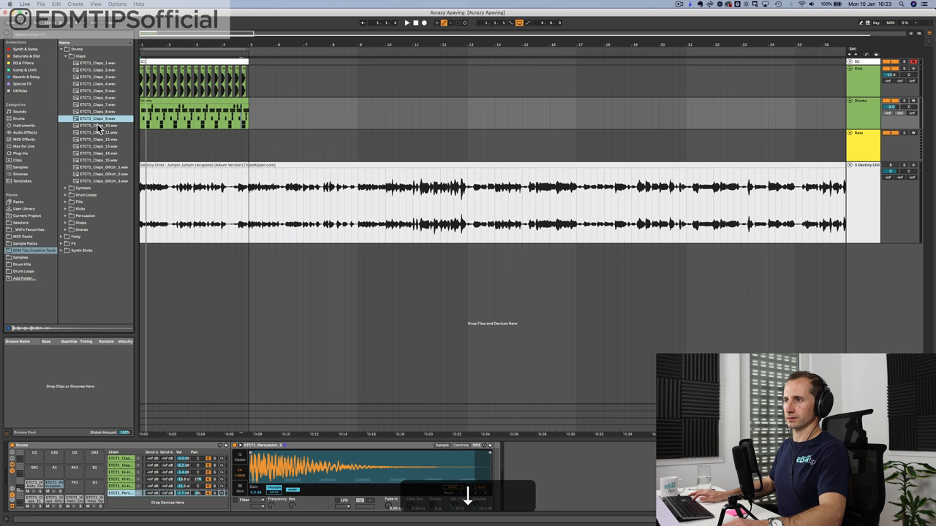
- Audition clap samples in Drums > Claps and add Claps_10 to an empty Drum Rack pad
click(97, 125)
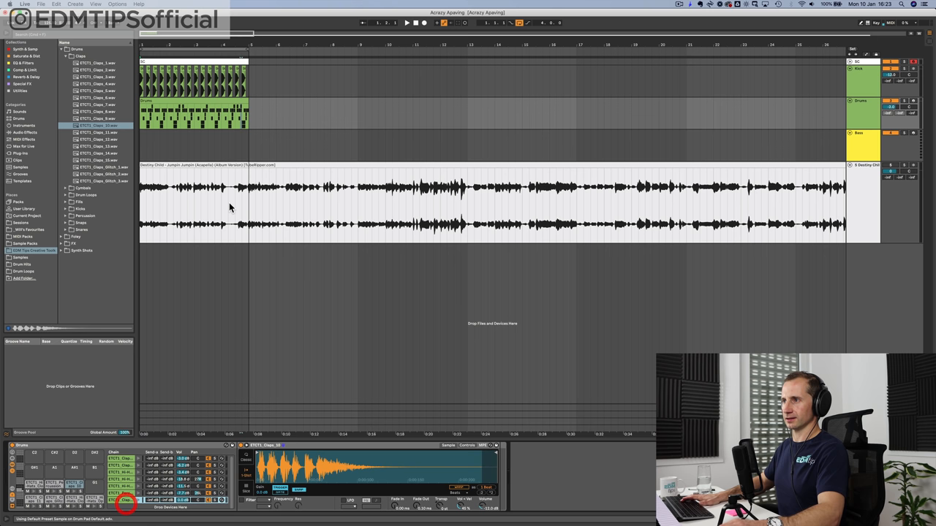